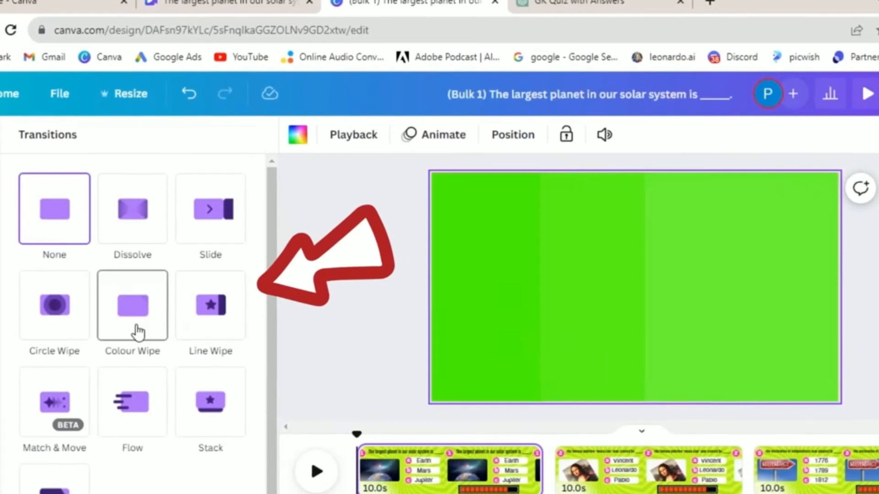
- Apply a 0.5-second Circle Wipe transition and download all 9 quiz pages as an MP4 video
click(54, 306)
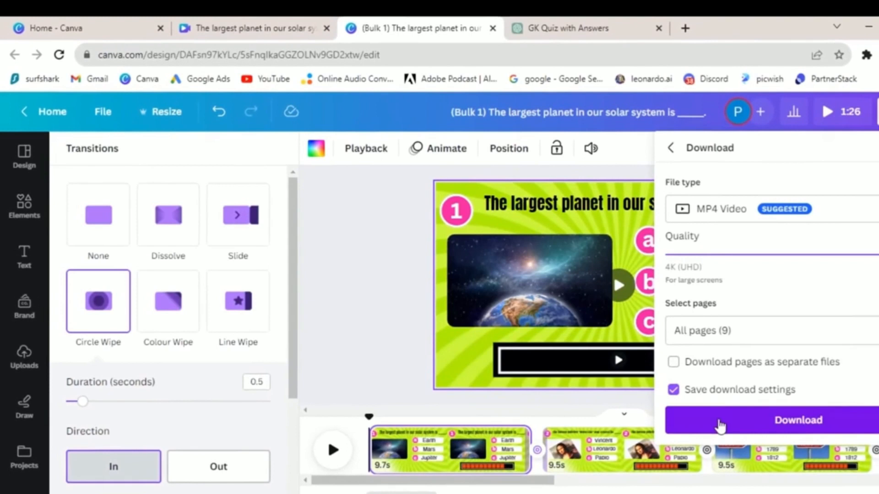
click(798, 420)
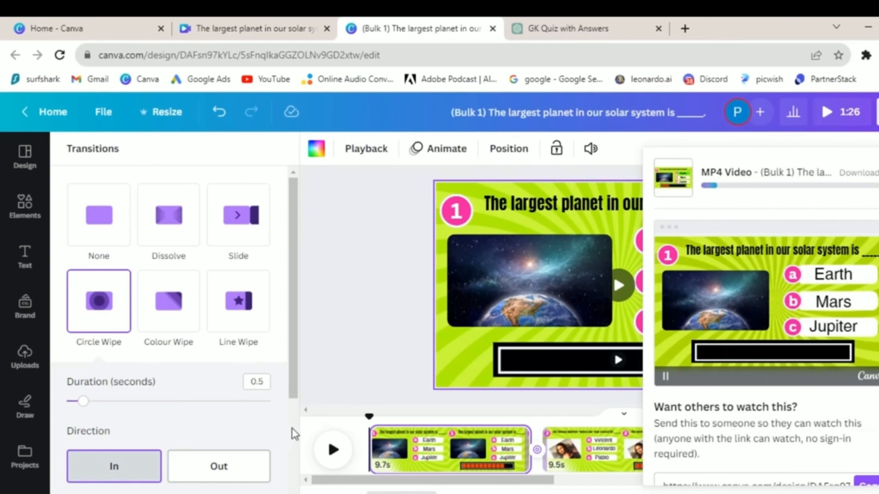